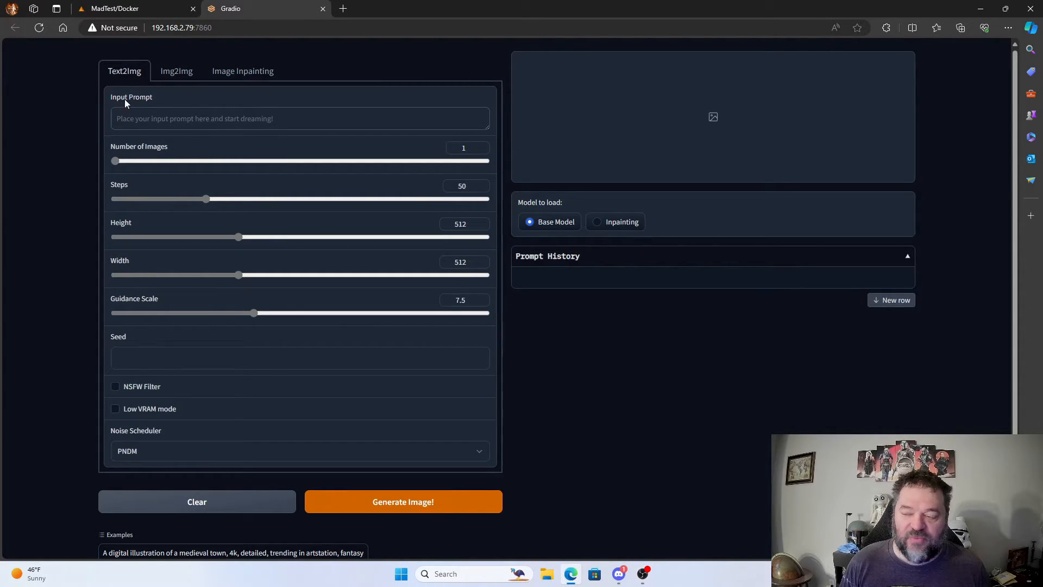
Enter the prompt "cartoon Karate Cat" and start a text-to-image generation
text(c)
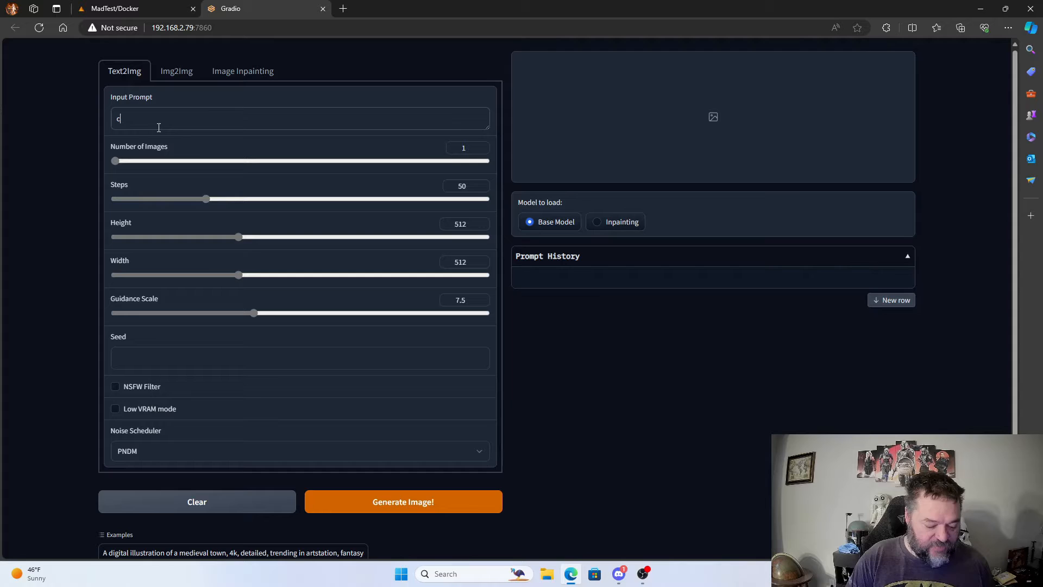
text(artoon Karate)
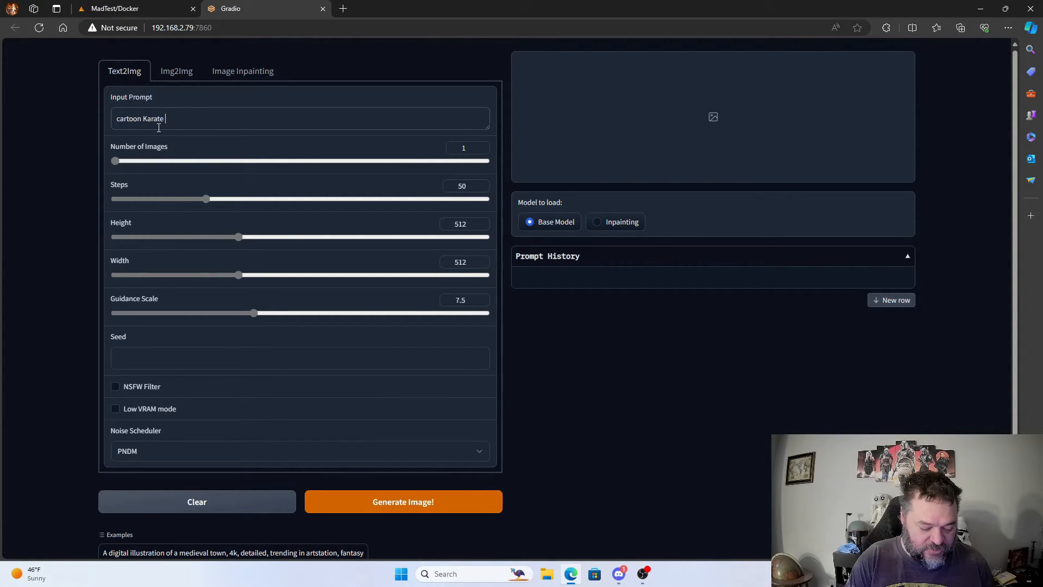
text(Cat)
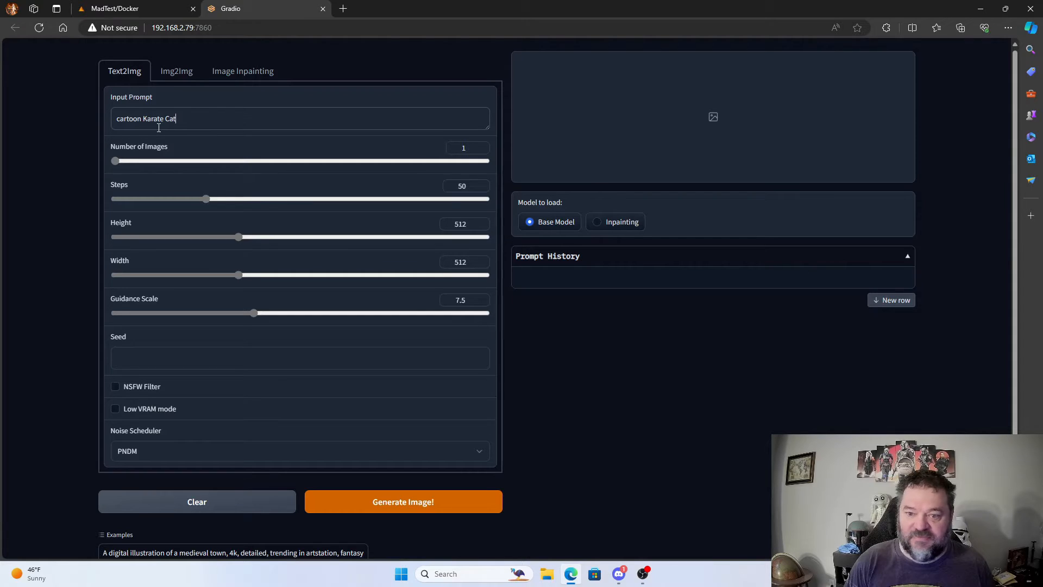
mouse_move(234, 170)
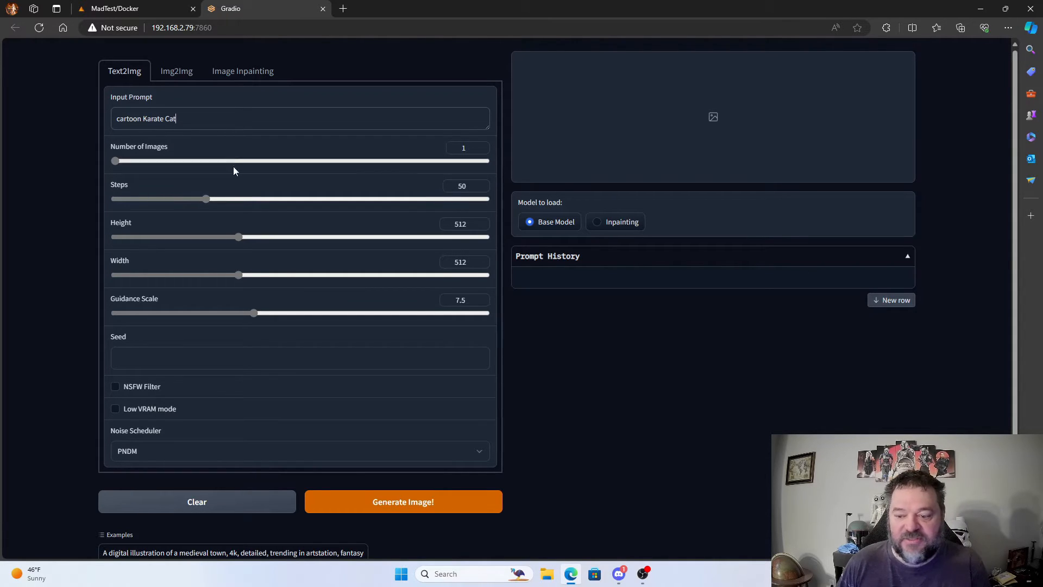
click(402, 502)
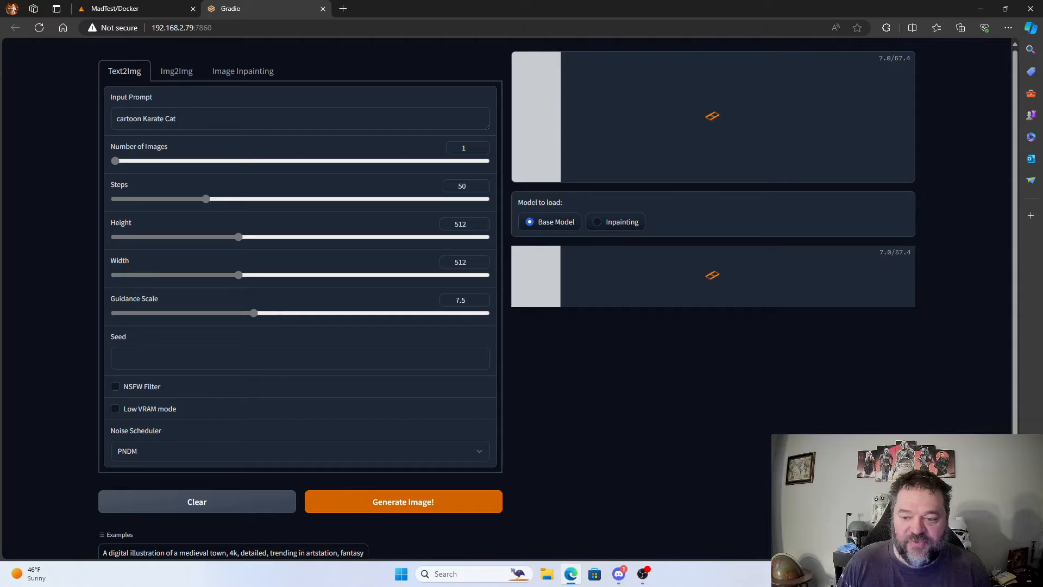
Let the karate cat generation finish and review the image and its Prompt History entry
click(402, 502)
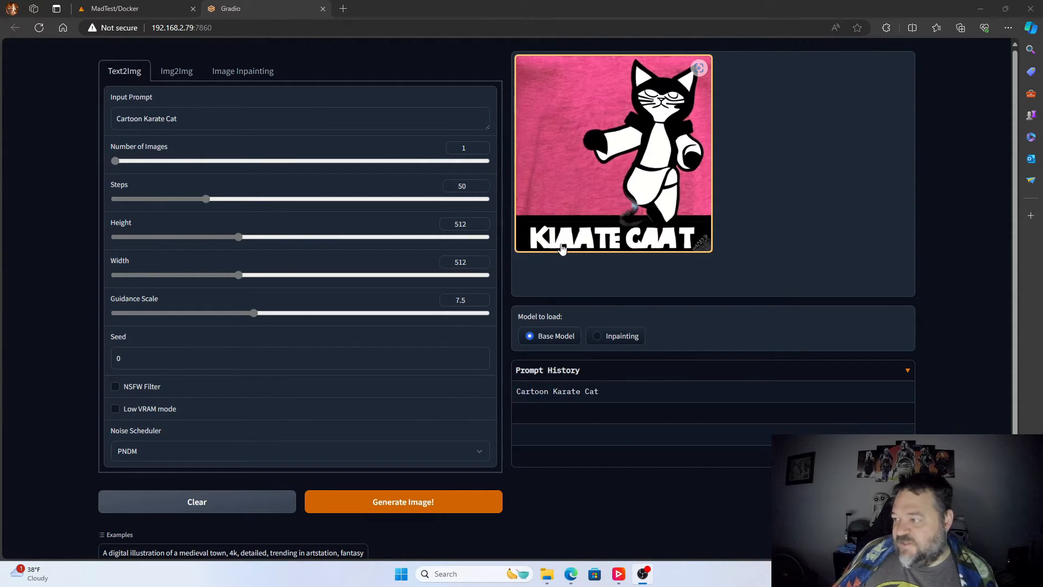
mouse_move(629, 250)
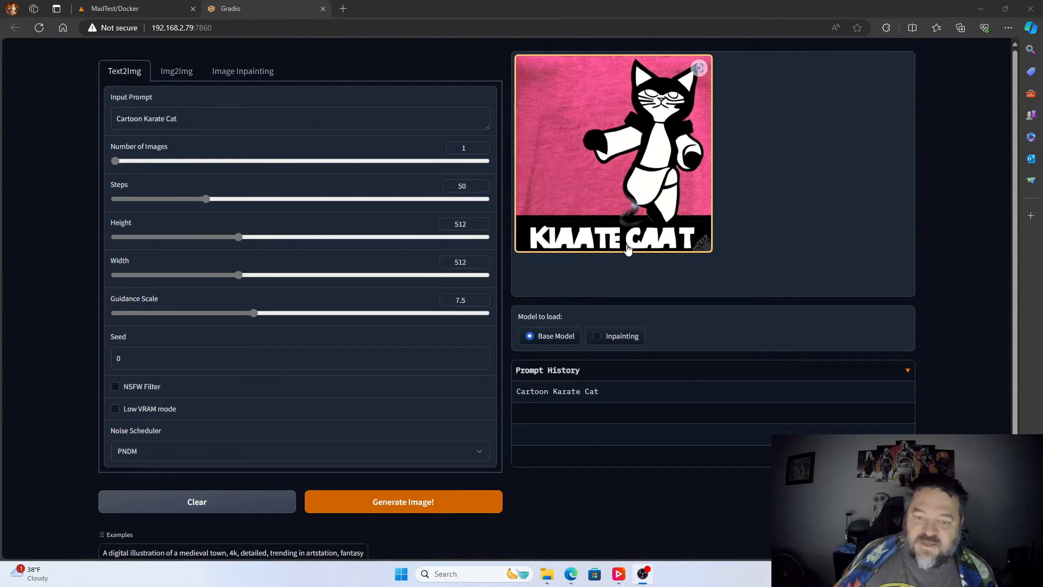
mouse_move(658, 185)
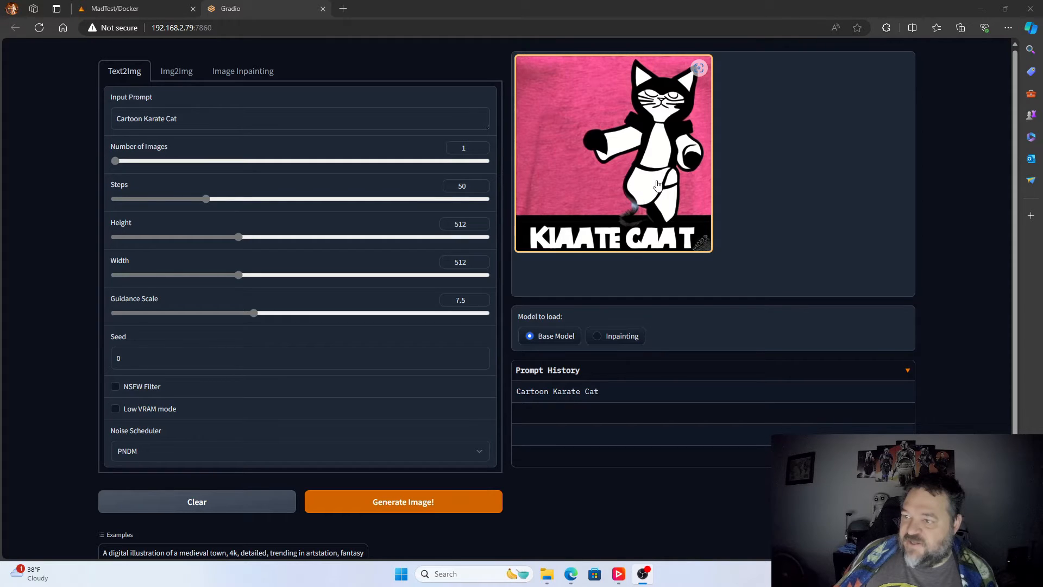
mouse_move(649, 138)
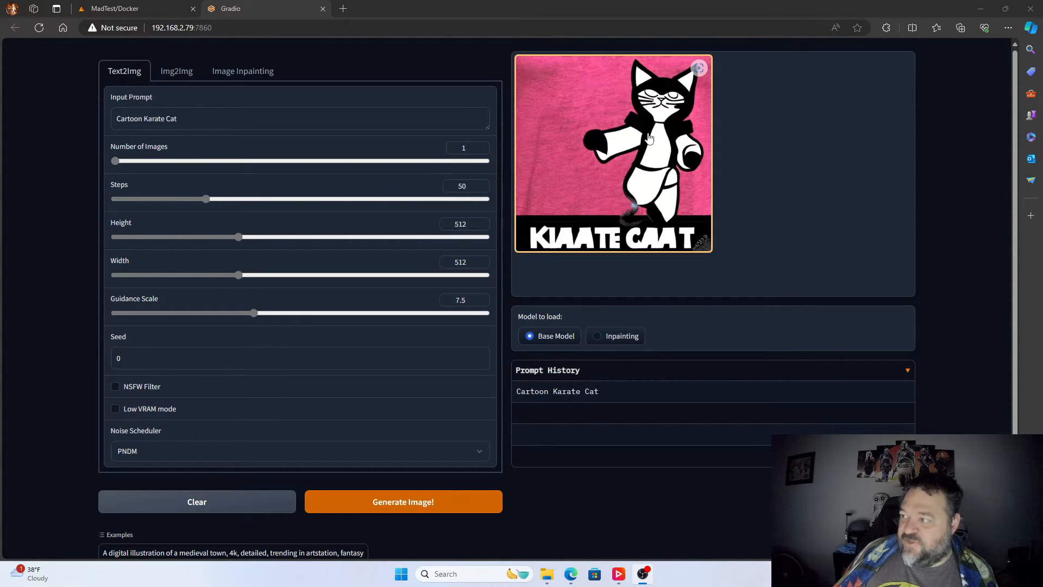
mouse_move(651, 131)
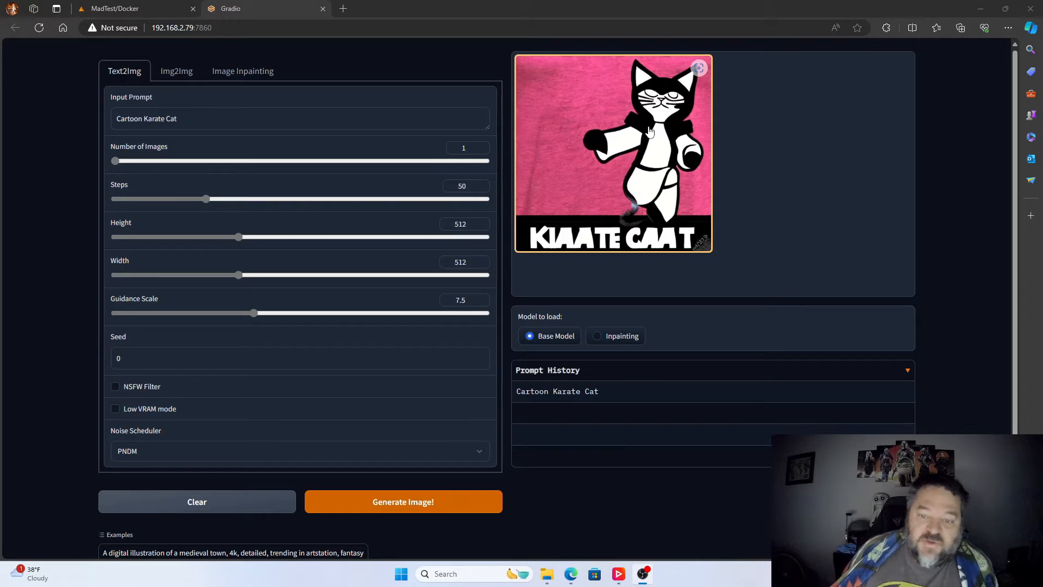
mouse_move(626, 123)
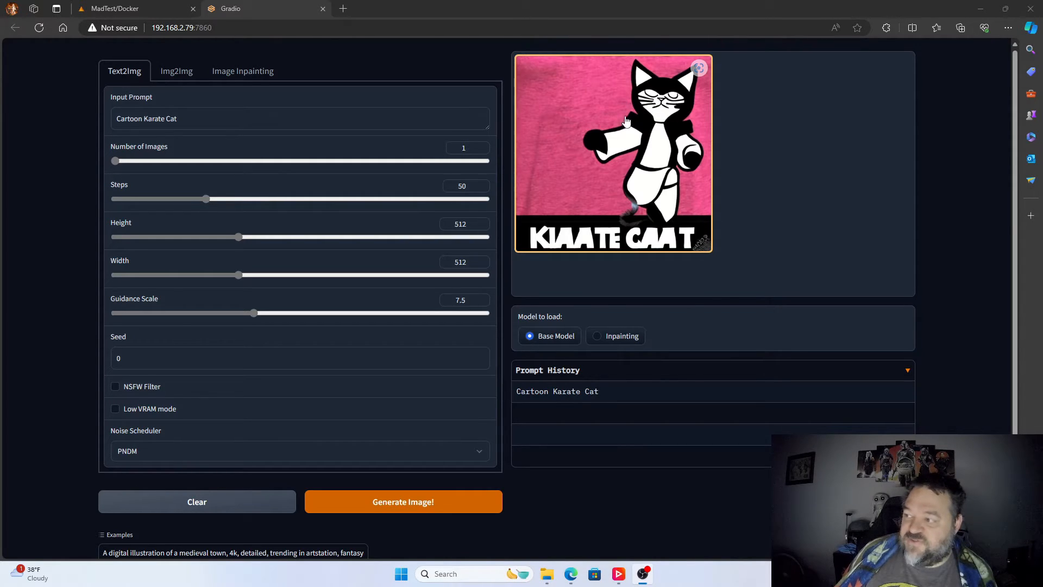
mouse_move(559, 162)
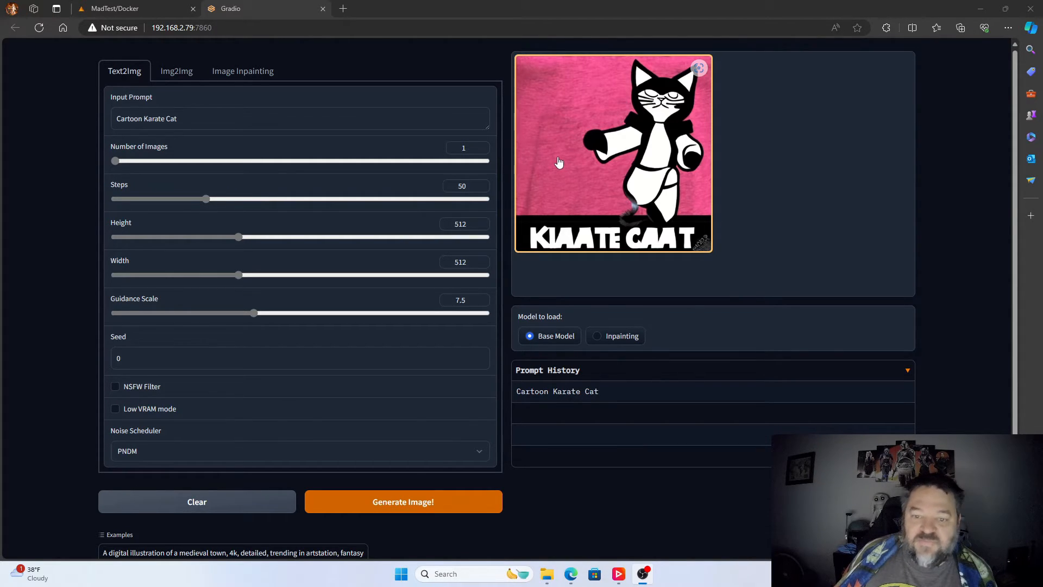
mouse_move(656, 135)
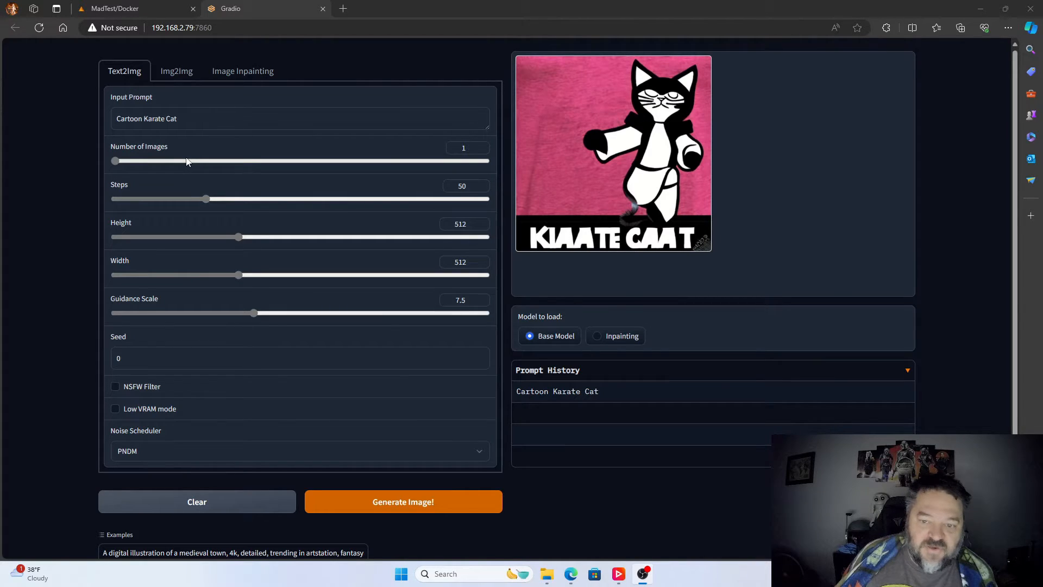
mouse_move(232, 159)
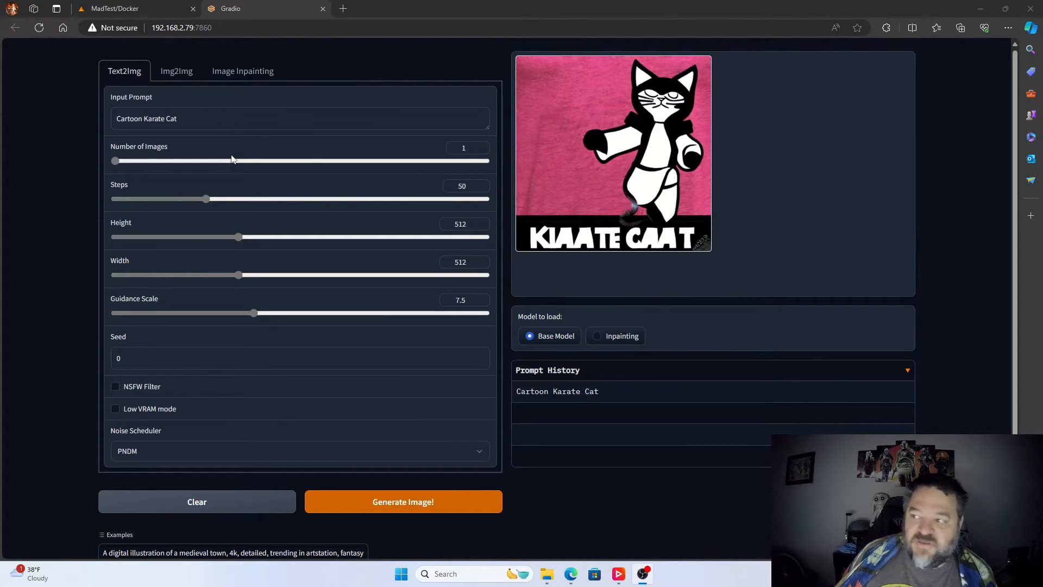
mouse_move(360, 155)
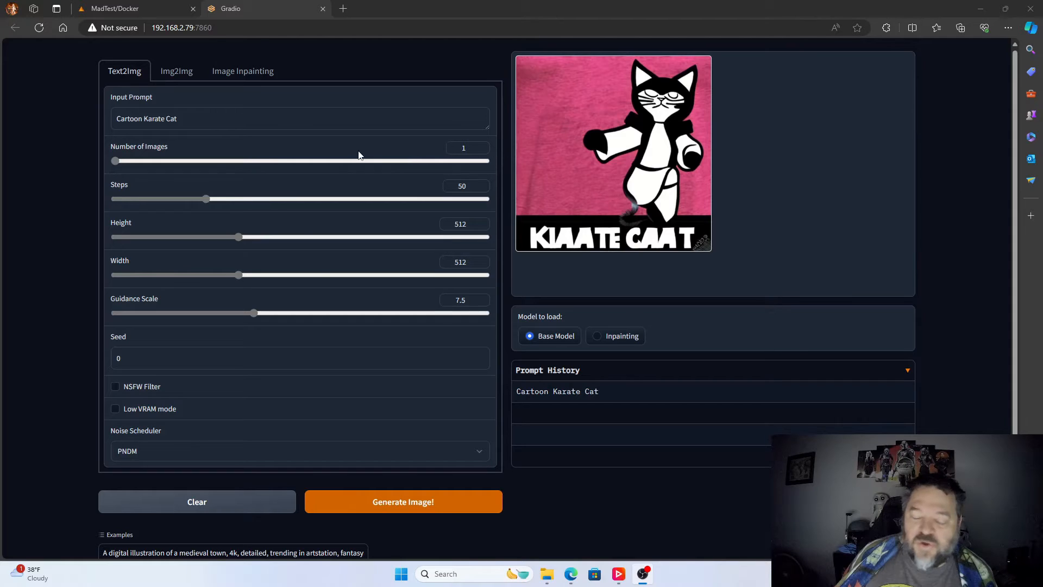
mouse_move(314, 159)
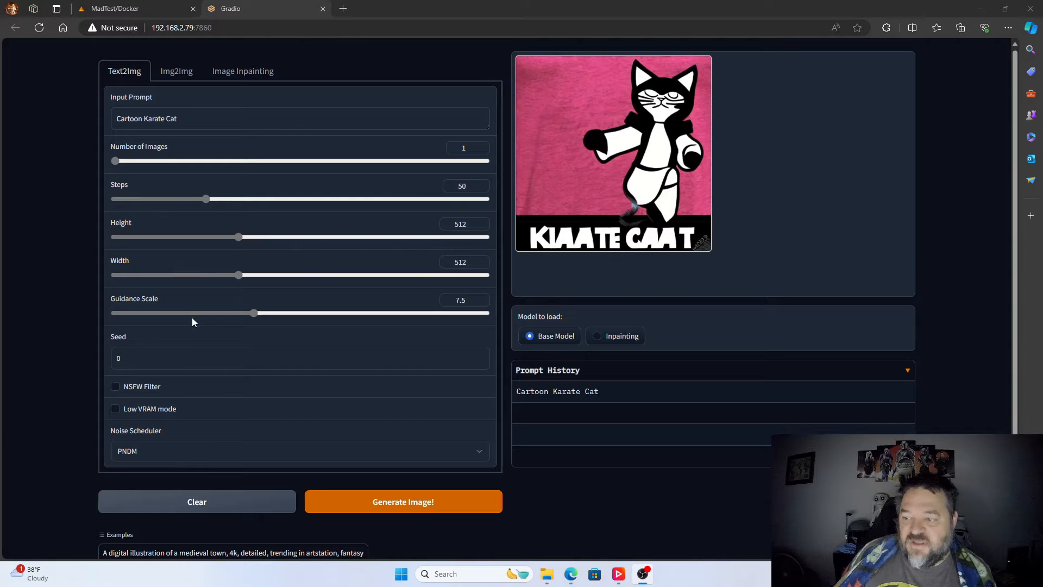
mouse_move(266, 244)
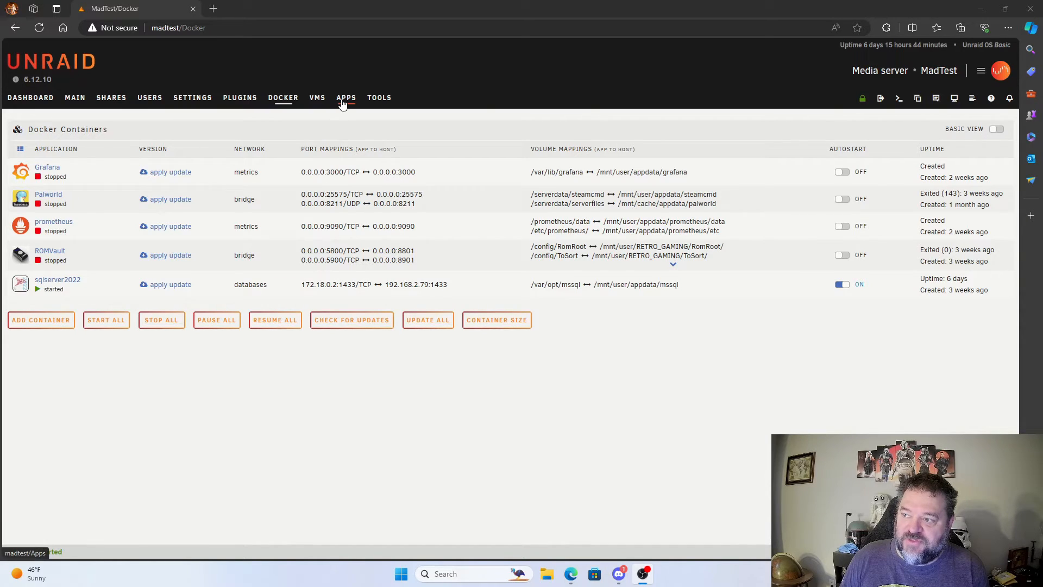
Search the Apps store for "stable diffusion" to list the available containers
click(345, 96)
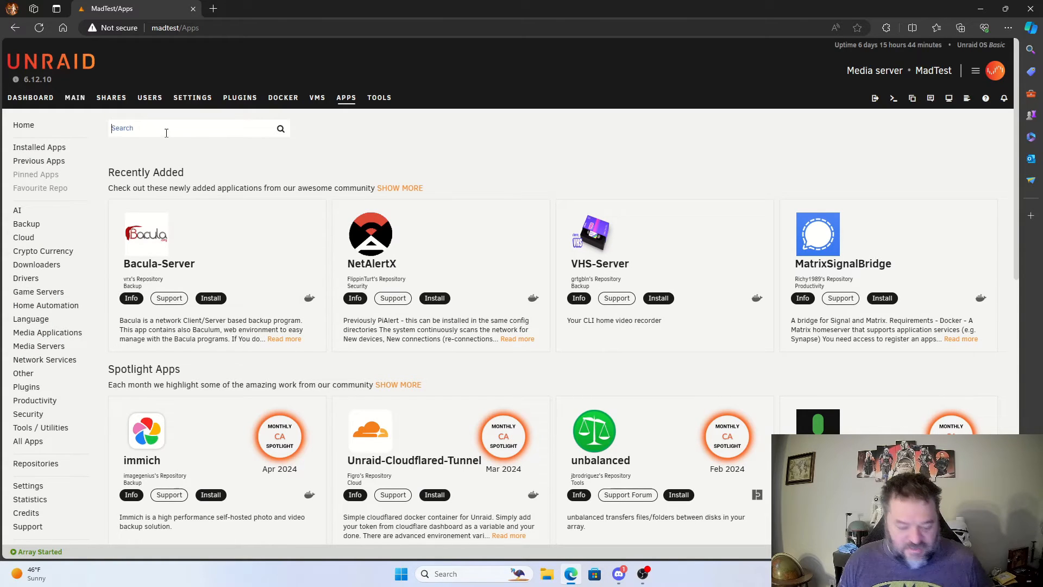
text(stable)
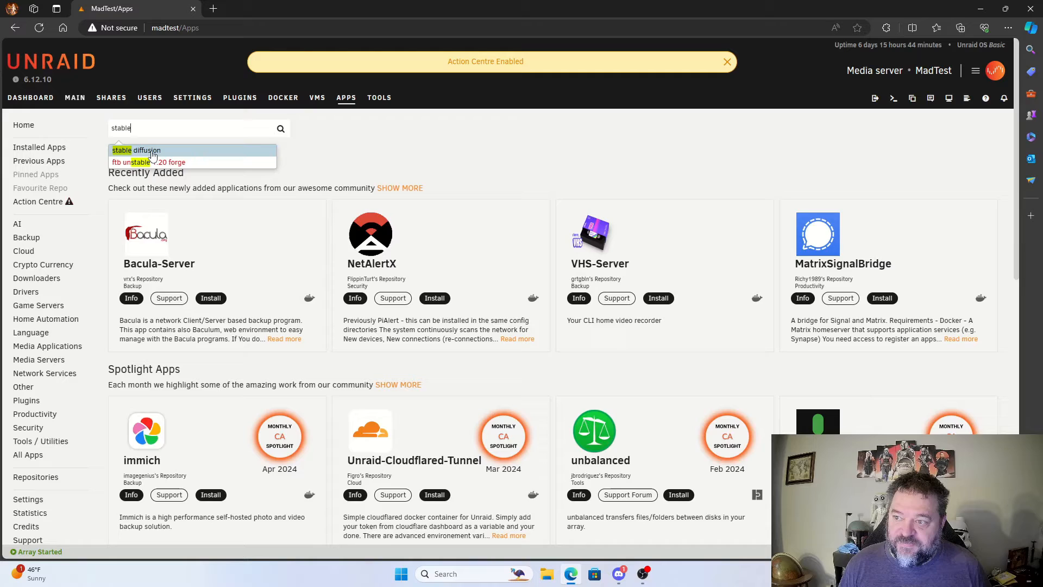
click(136, 150)
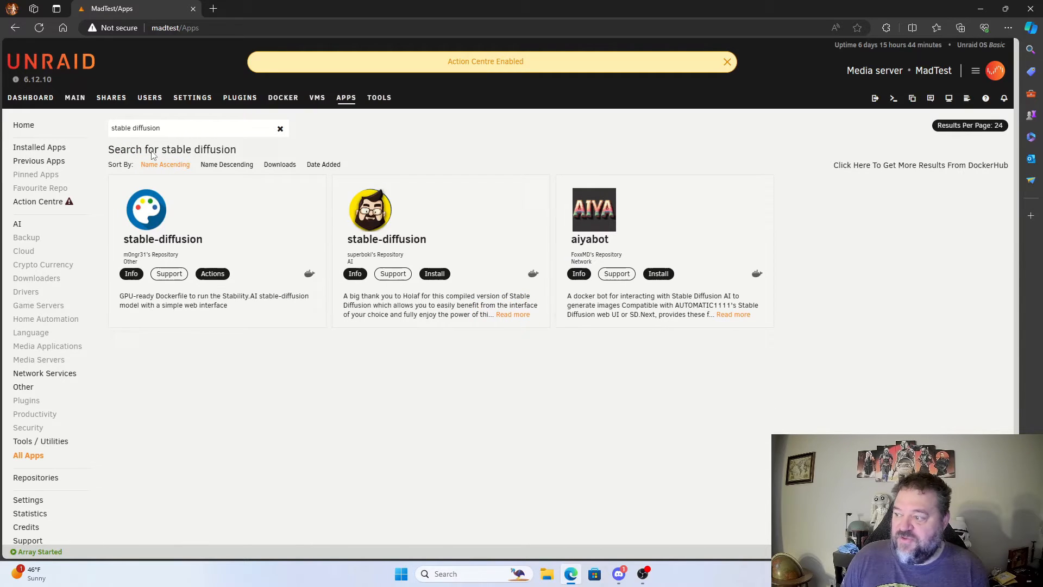
mouse_move(199, 222)
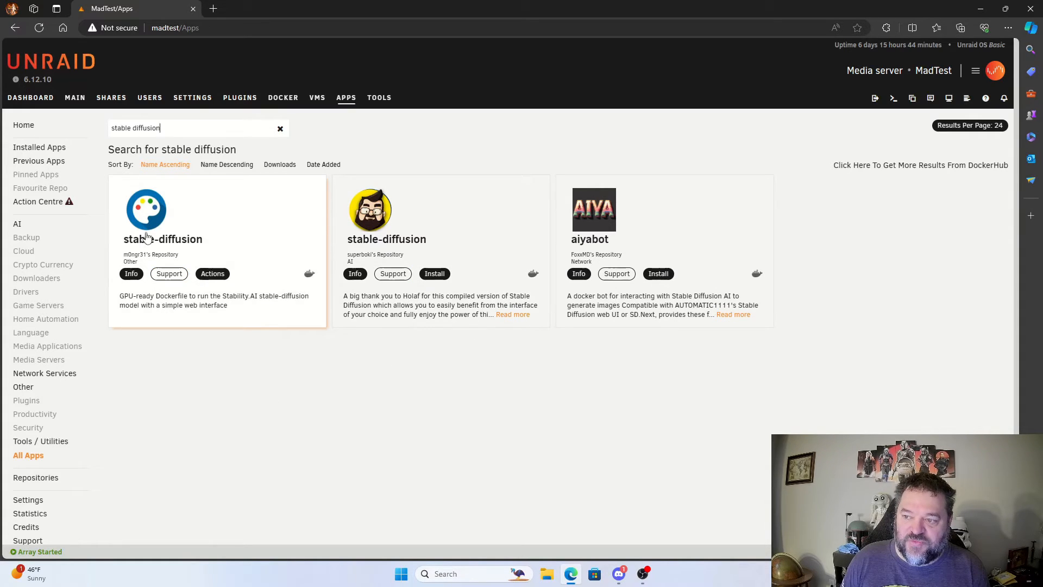
mouse_move(150, 215)
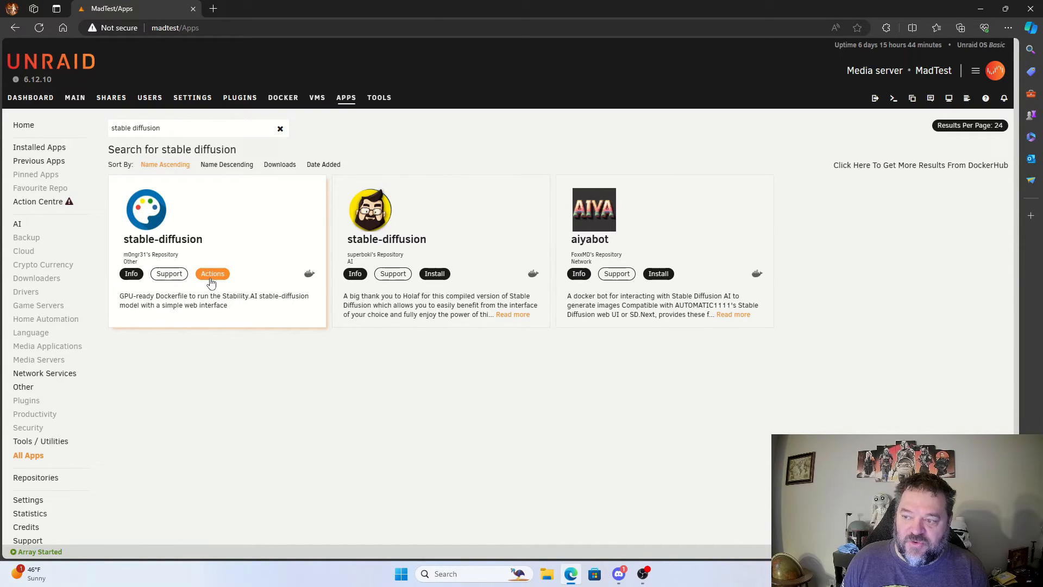
Install the m0ngr31 stable-diffusion app and accept the Nvidia Driver plugin notice
click(212, 274)
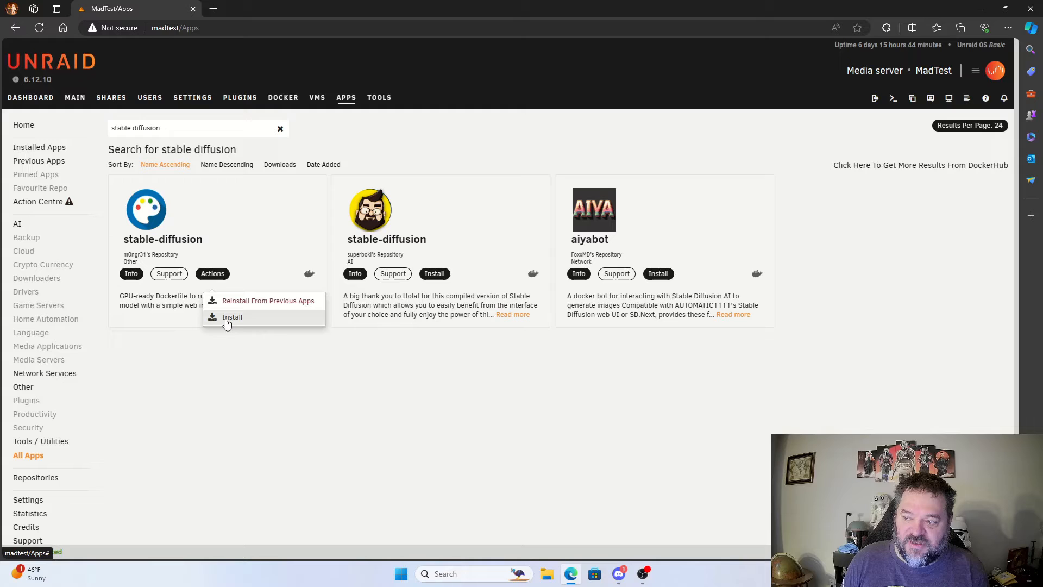
click(232, 316)
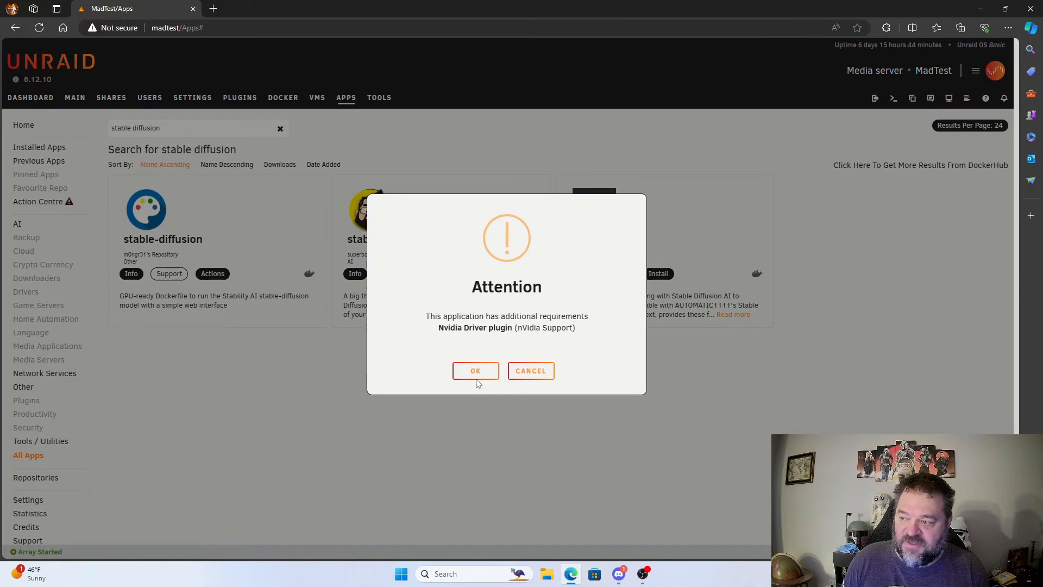
mouse_move(535, 322)
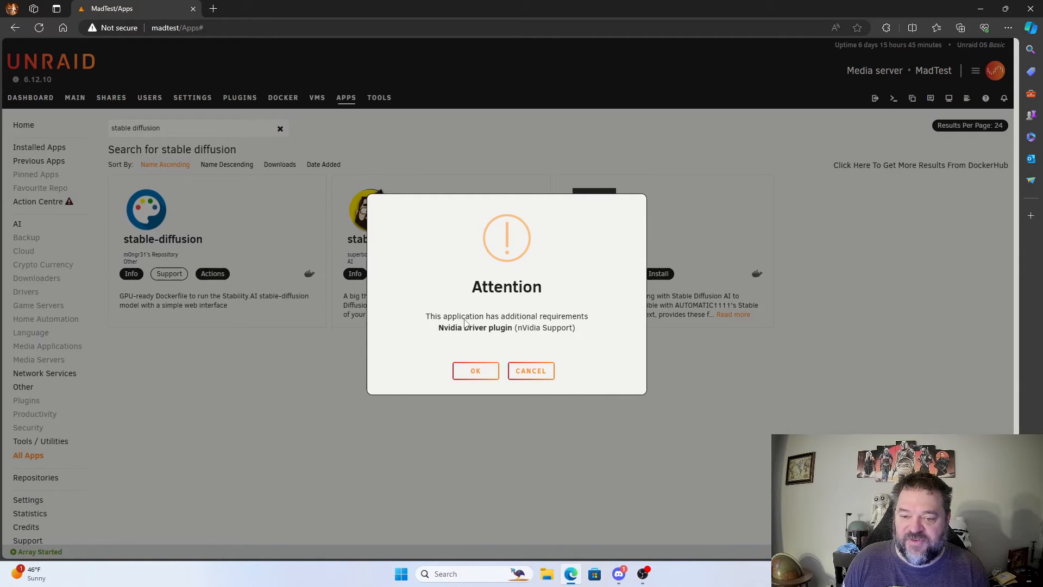
click(475, 371)
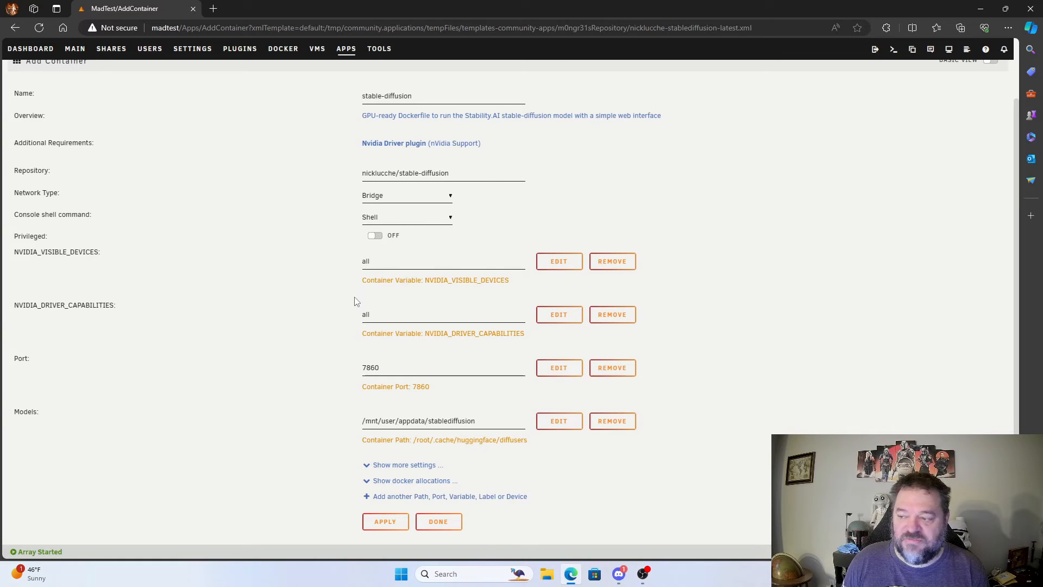
mouse_move(458, 361)
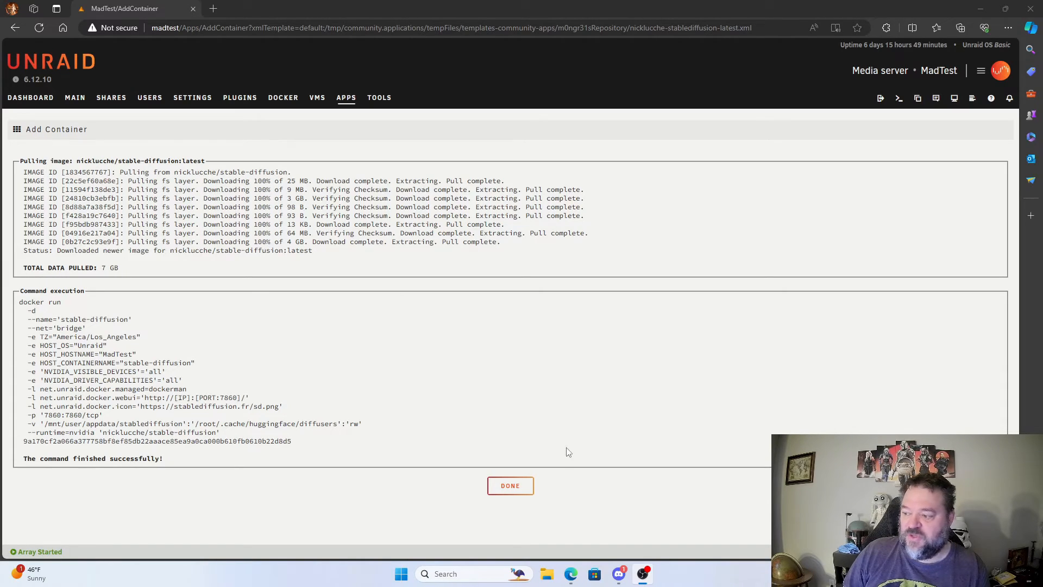
Complete the install, restart the stable-diffusion container from the Docker list and open its web UI
click(511, 485)
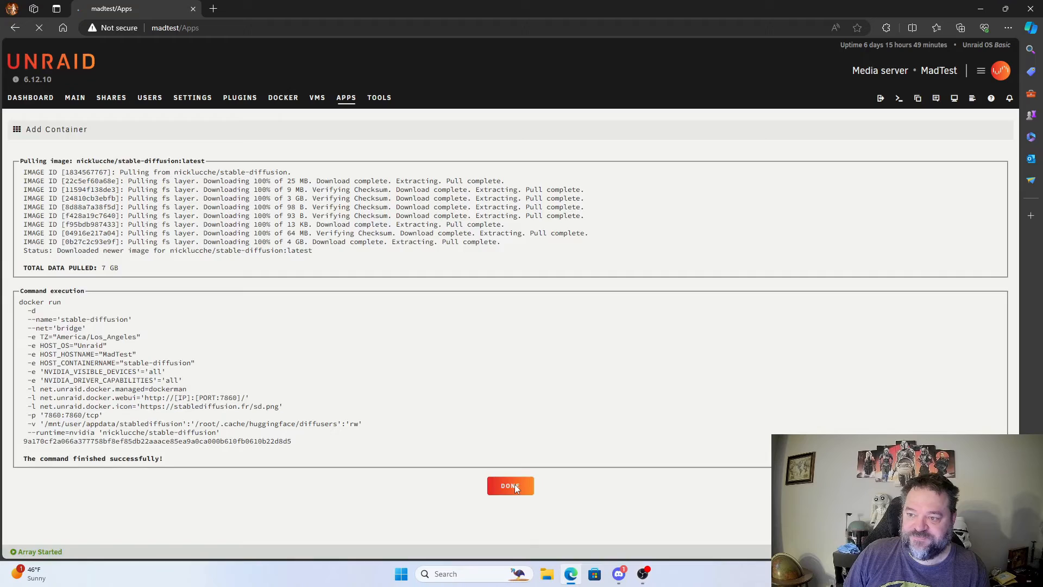
click(511, 486)
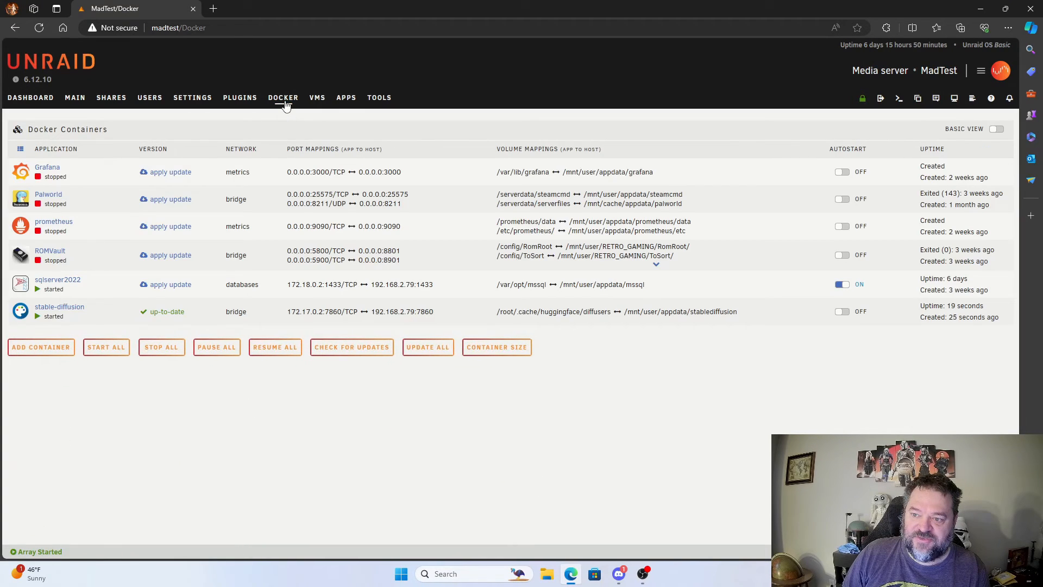
mouse_move(22, 318)
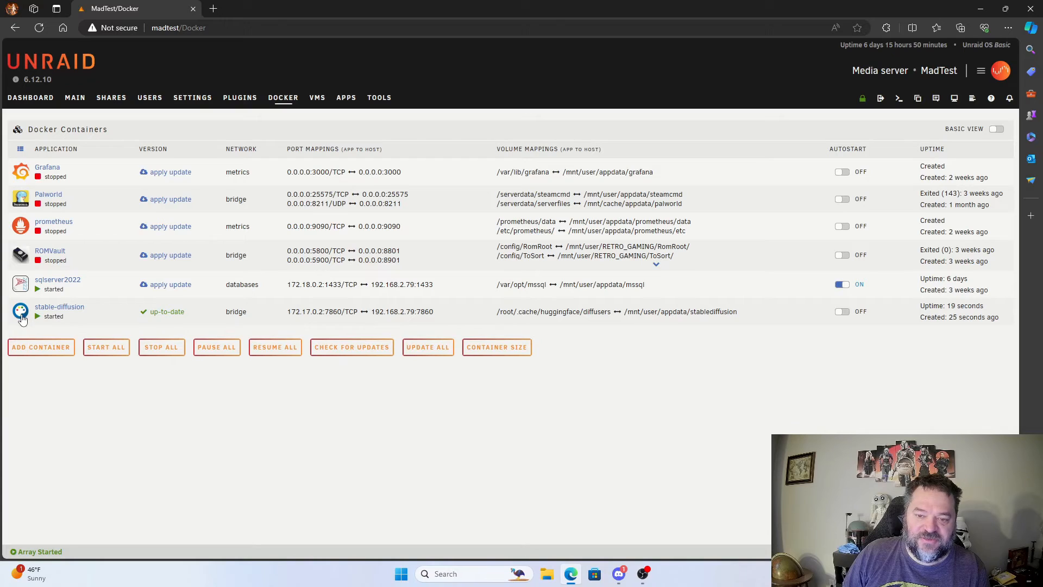
click(19, 312)
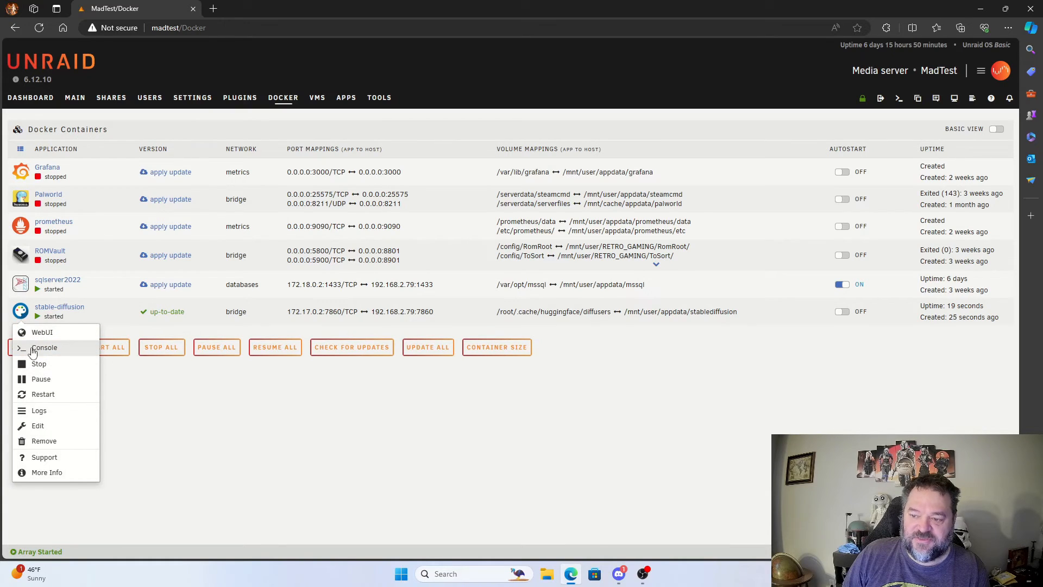
click(39, 411)
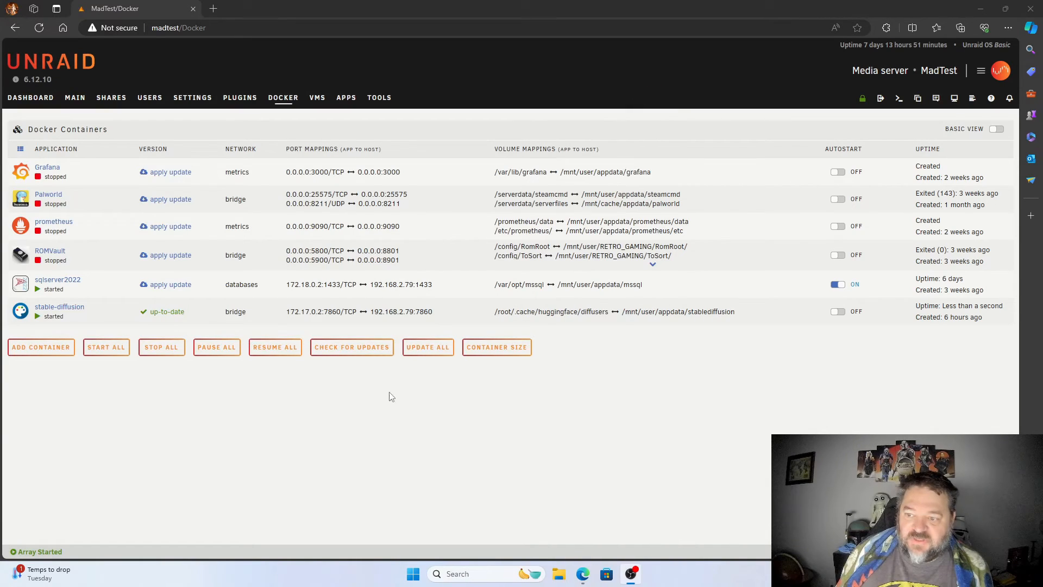
click(19, 312)
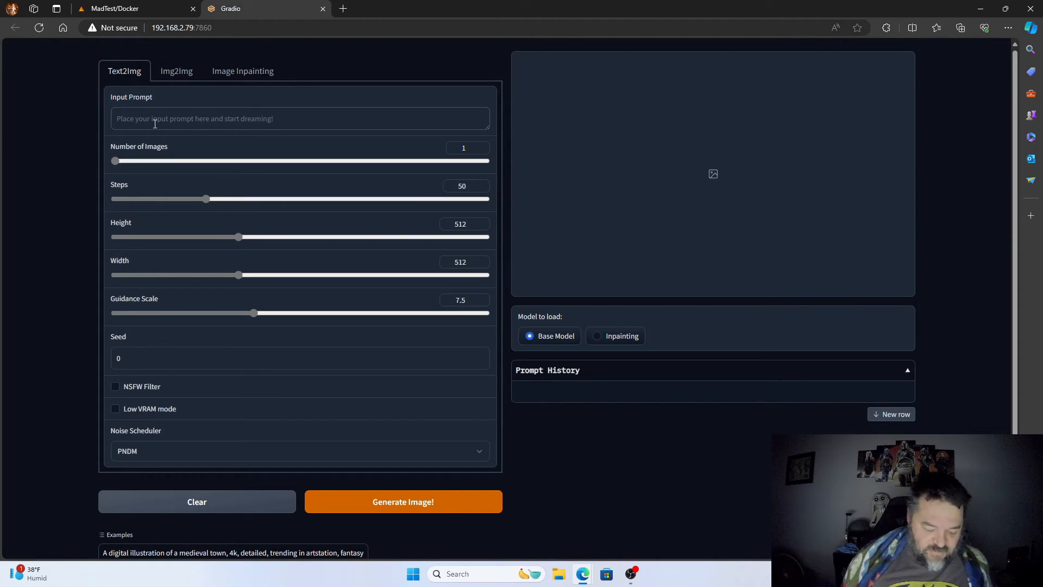
Enter a karate dog cartoon prompt and generate its image
text(karate dog c)
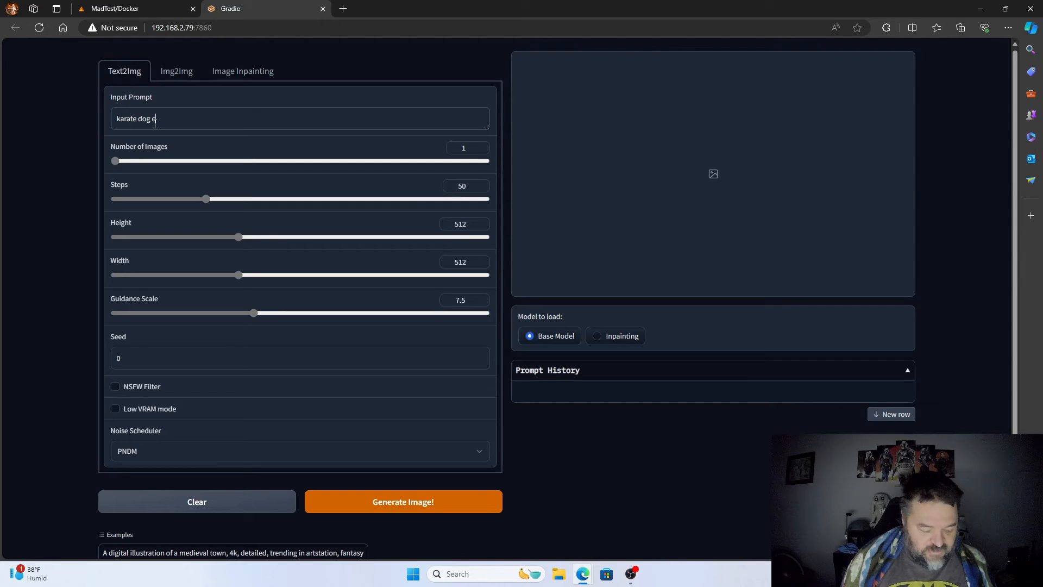
text(artoon)
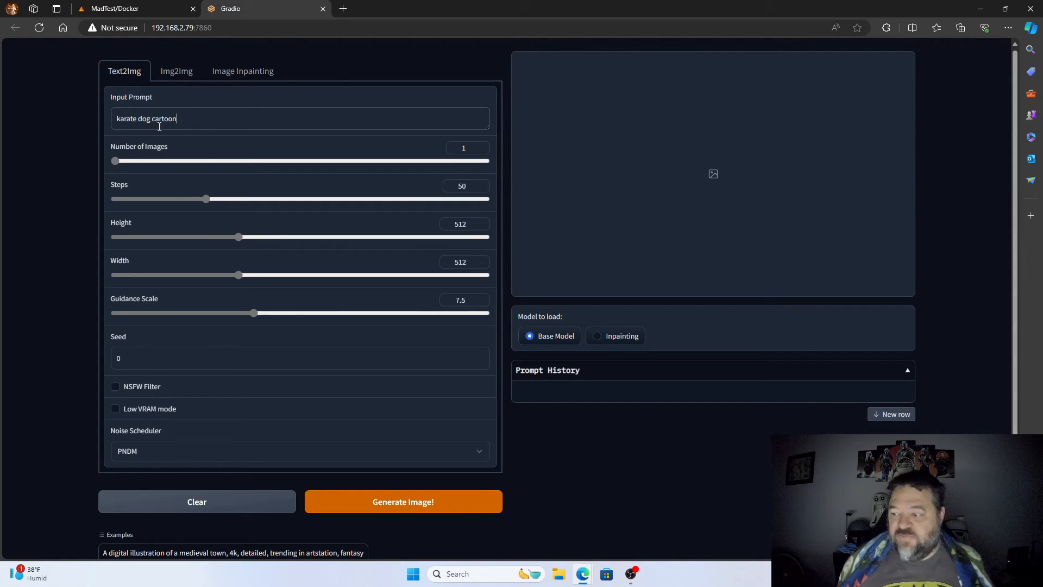
click(402, 502)
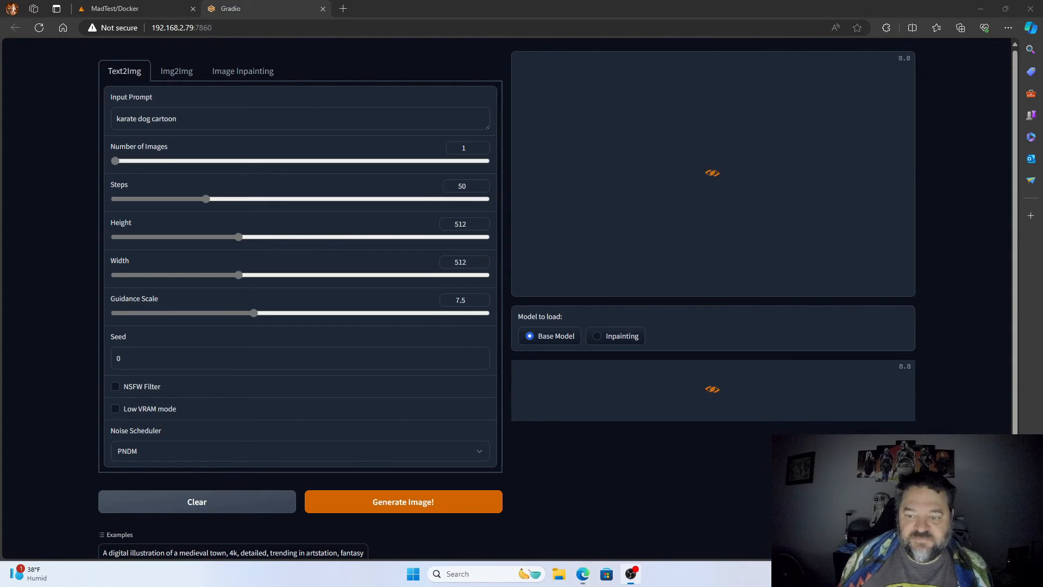
click(402, 502)
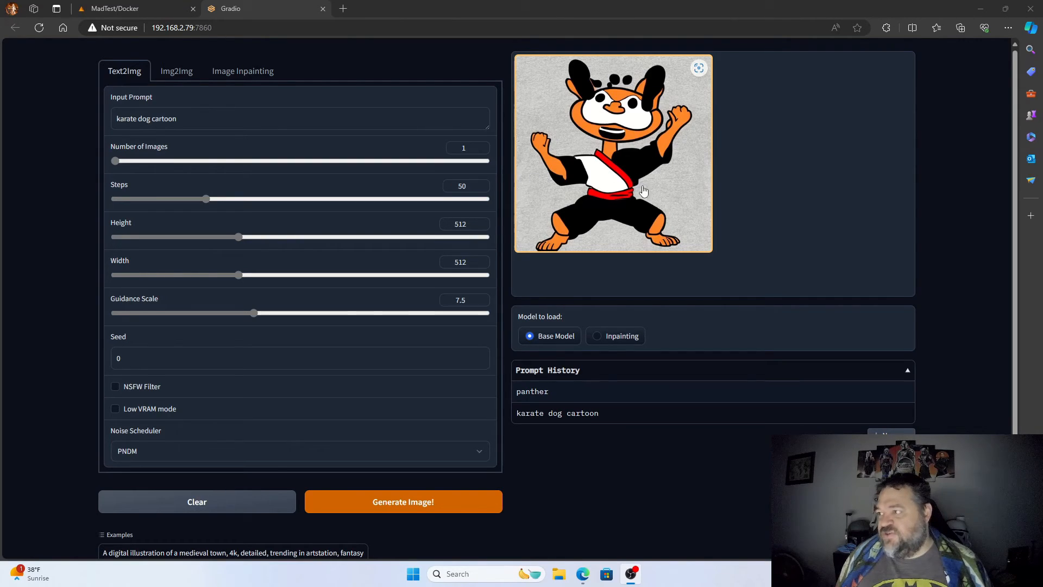
mouse_move(652, 160)
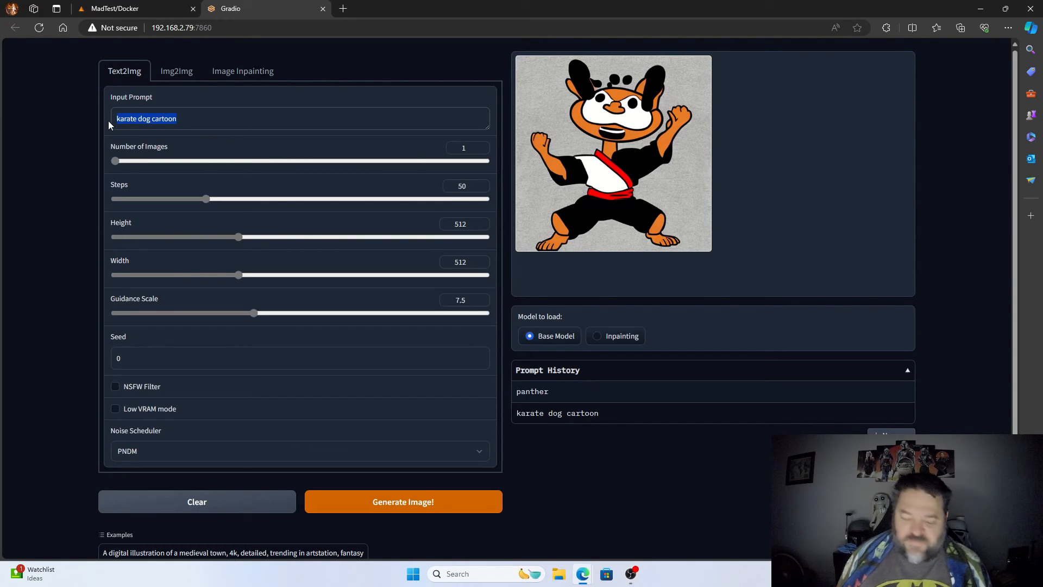
Replace the prompt with "cartoon ninja of mike tyson" and generate the new image
text(cartoon ninja o)
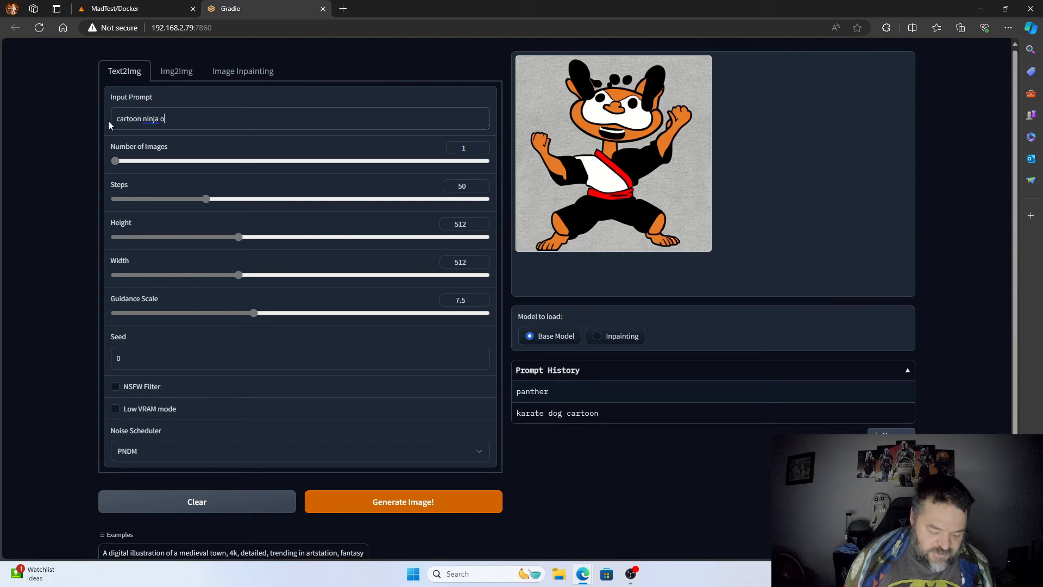
text(f mike tyson)
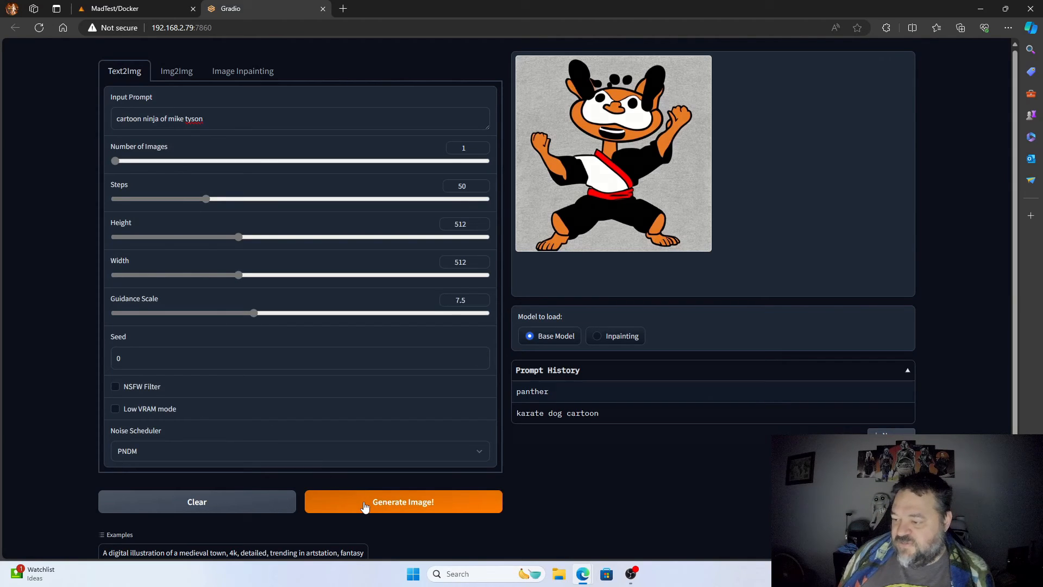
click(403, 502)
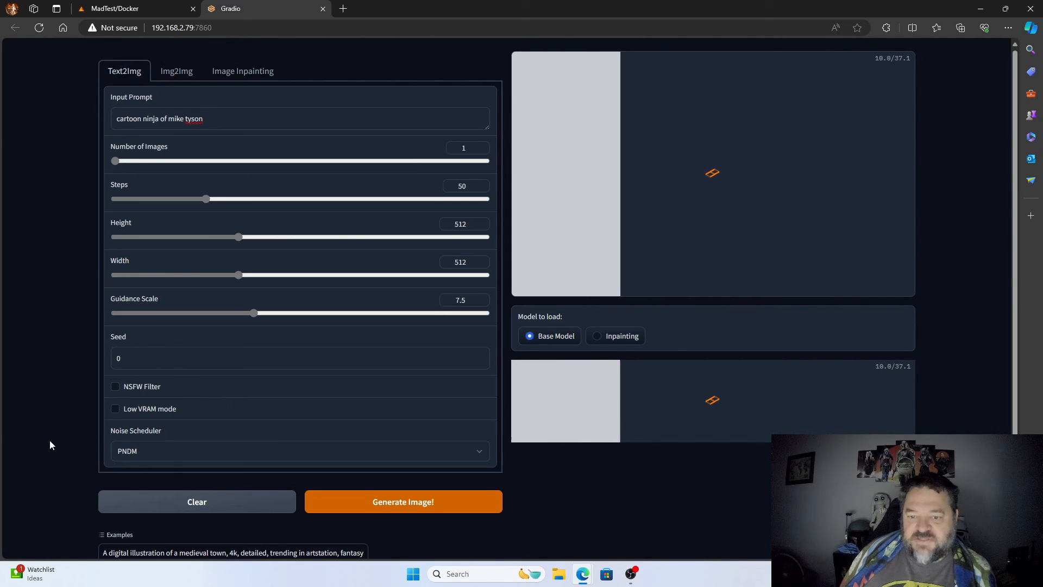
click(402, 502)
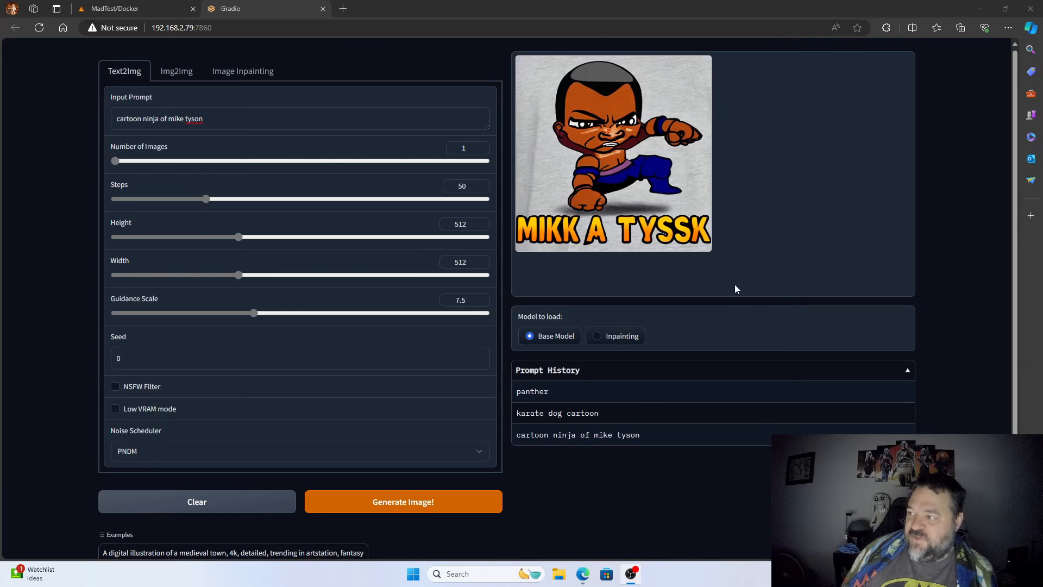
mouse_move(668, 278)
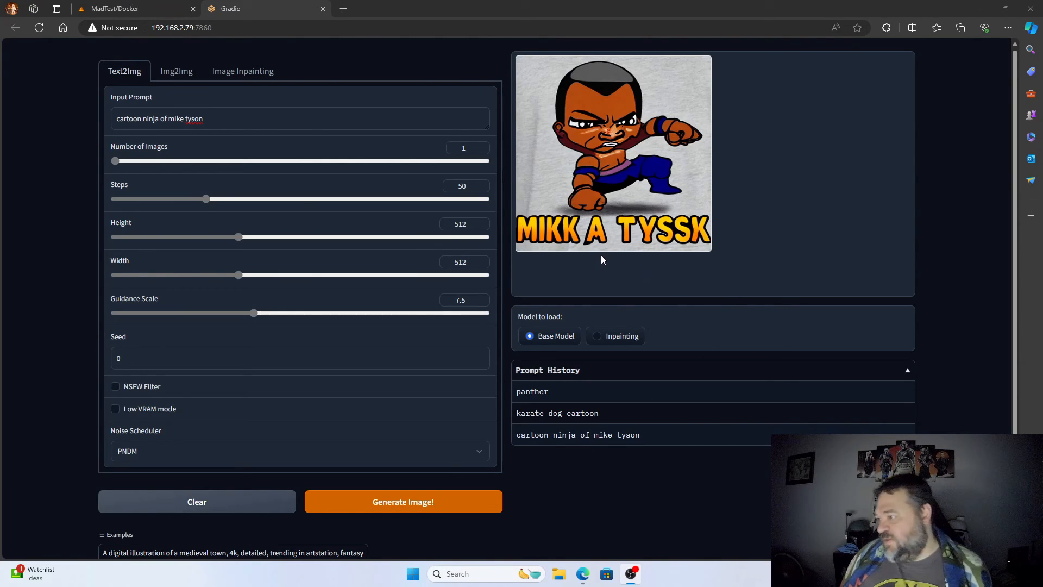
mouse_move(669, 239)
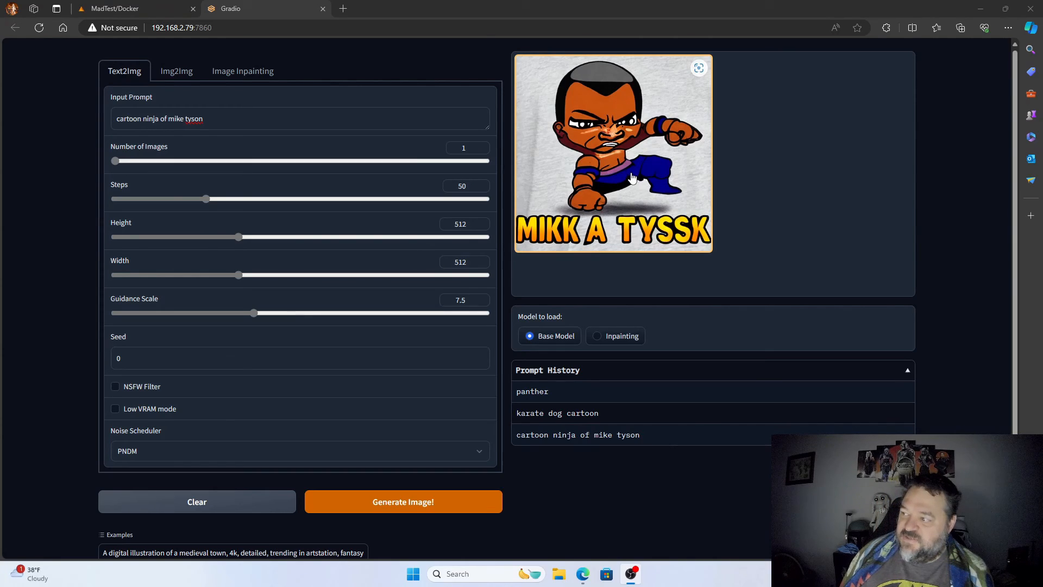
mouse_move(637, 167)
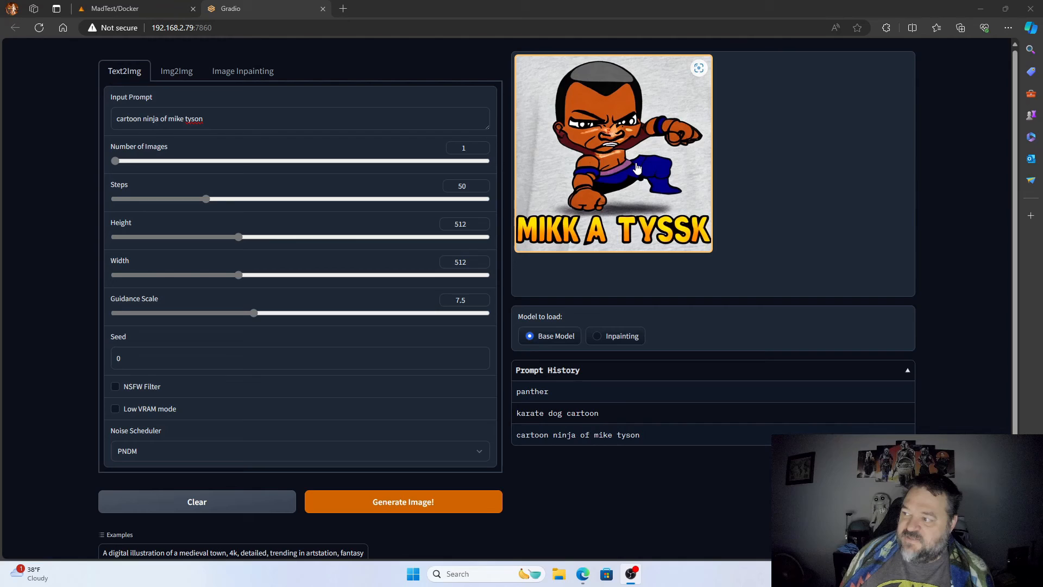